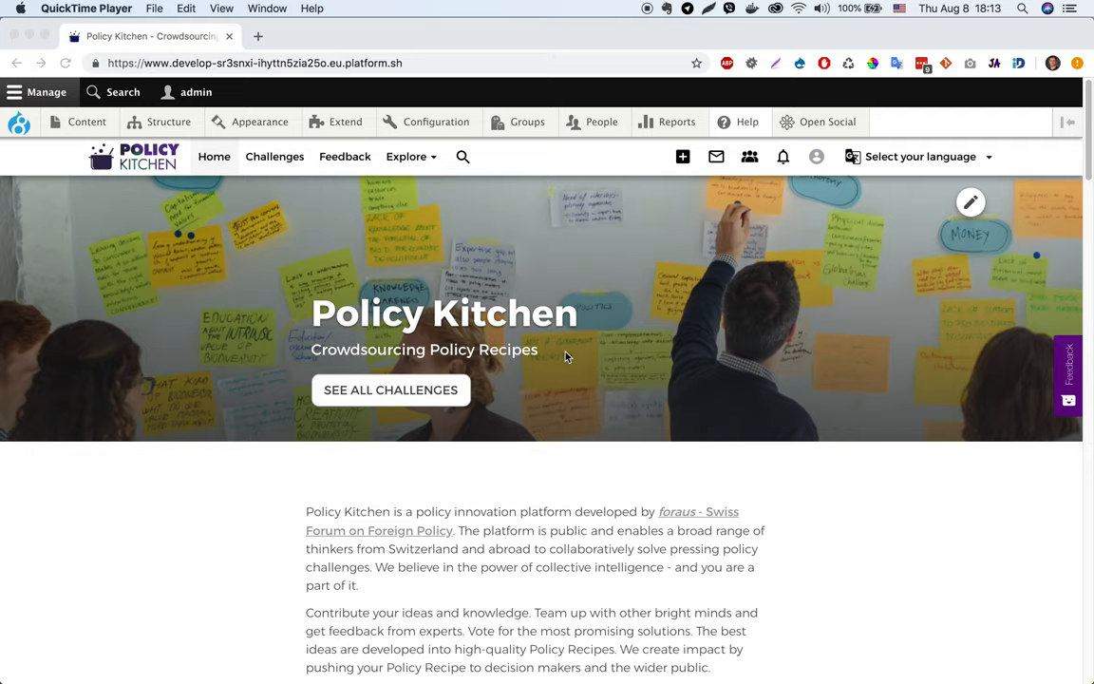
mouse_move(439, 129)
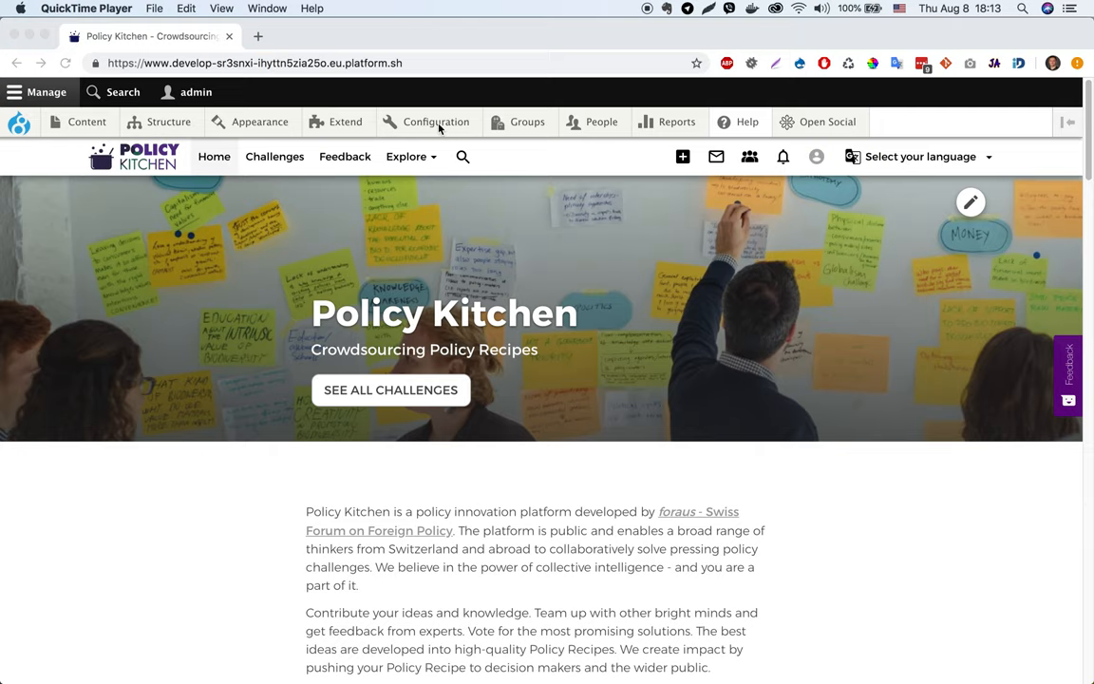
Step: Navigate from Configuration > People to the Registration fields settings page
click(437, 121)
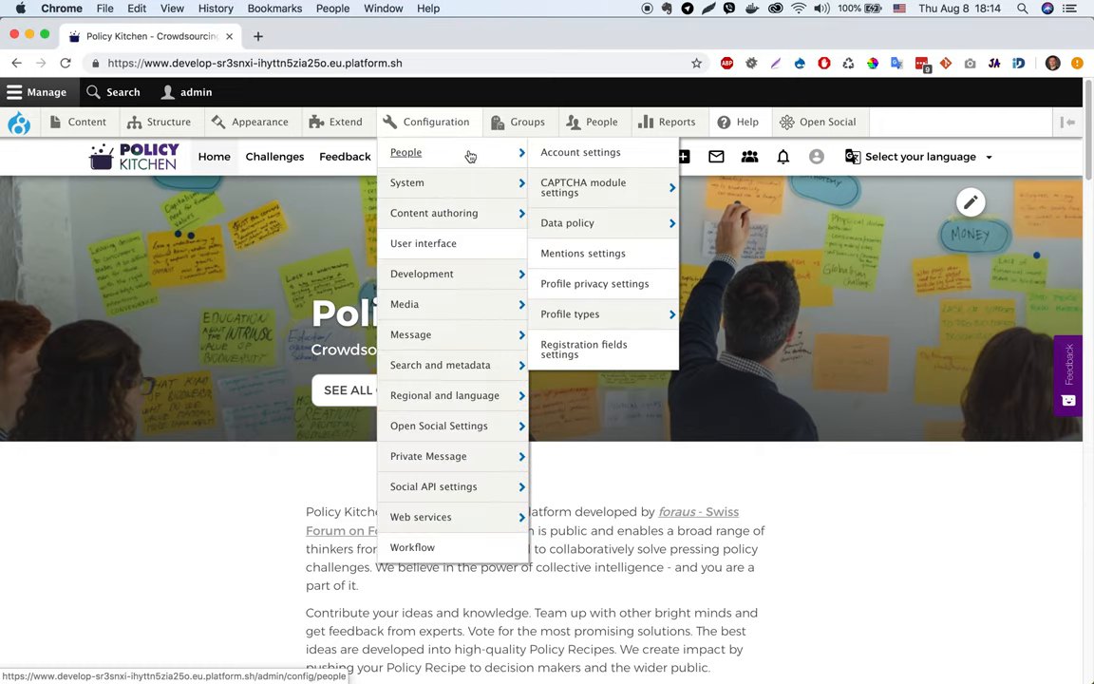
mouse_move(602, 355)
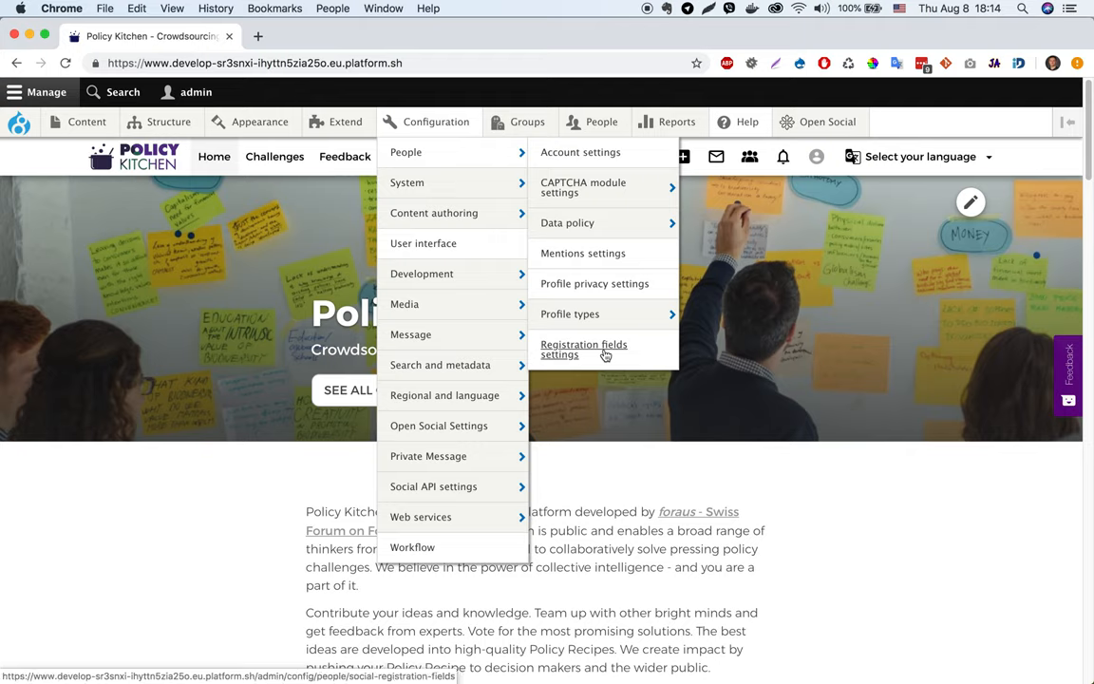
click(583, 349)
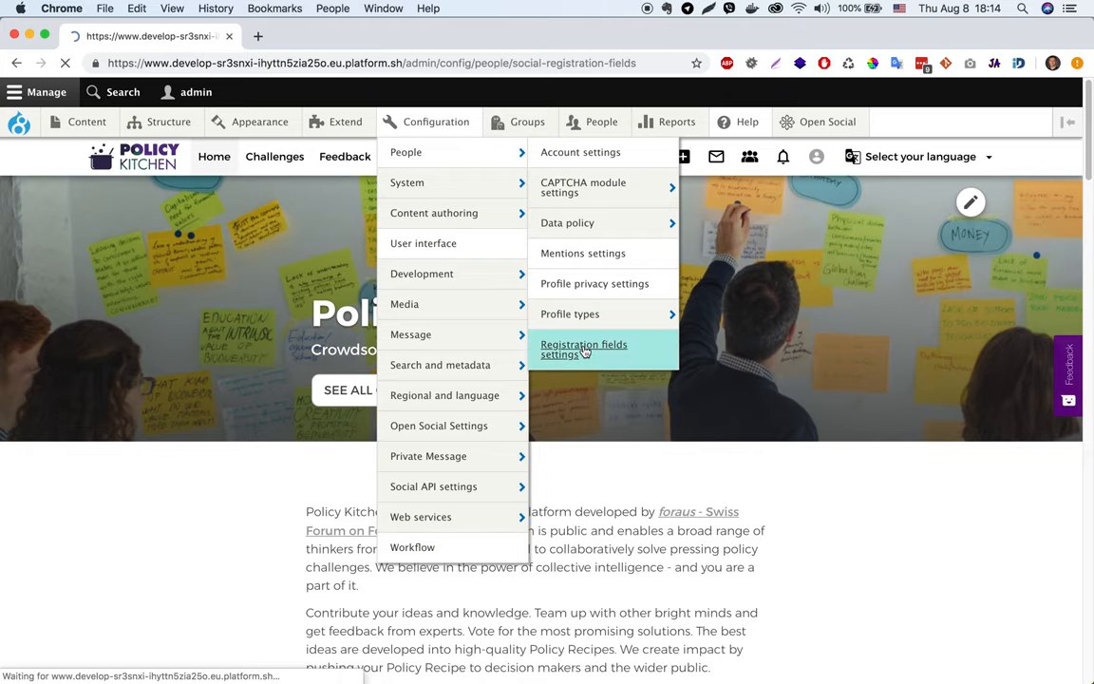
Step: Land on the Social registration fields settings page listing profile fields
click(583, 349)
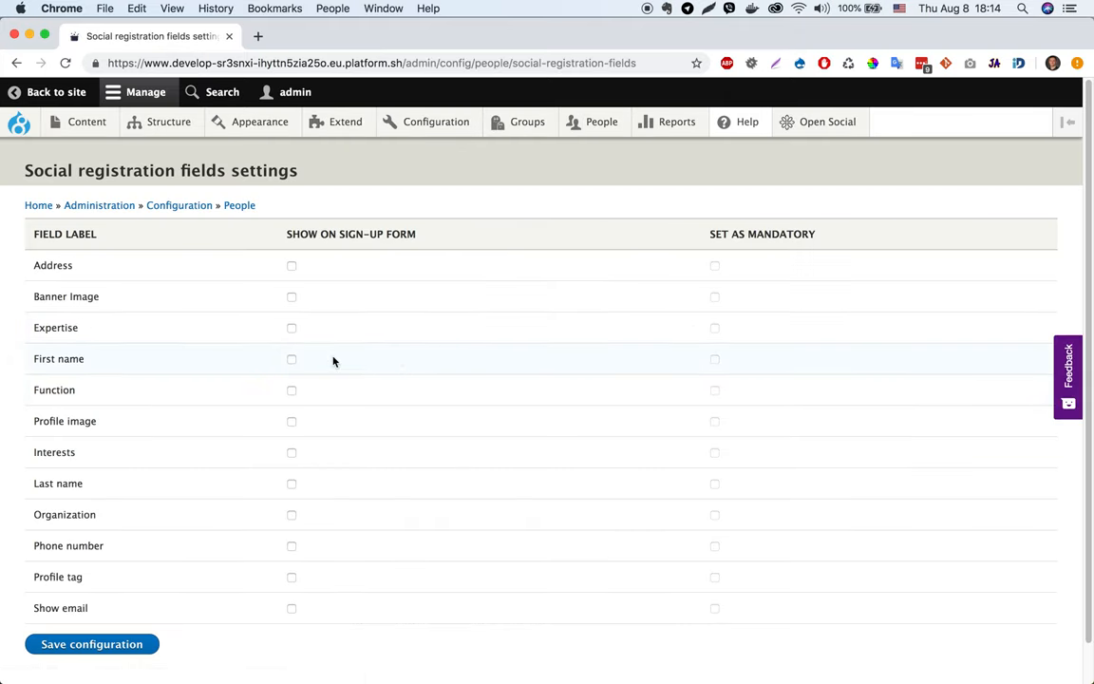
mouse_move(118, 348)
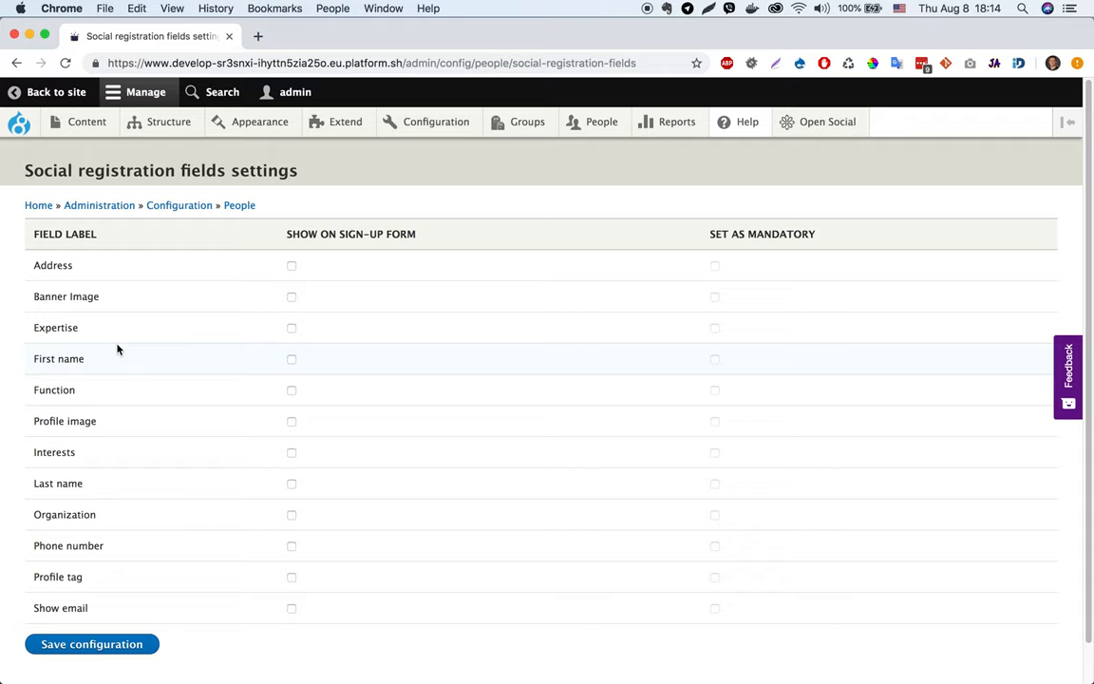
mouse_move(429, 283)
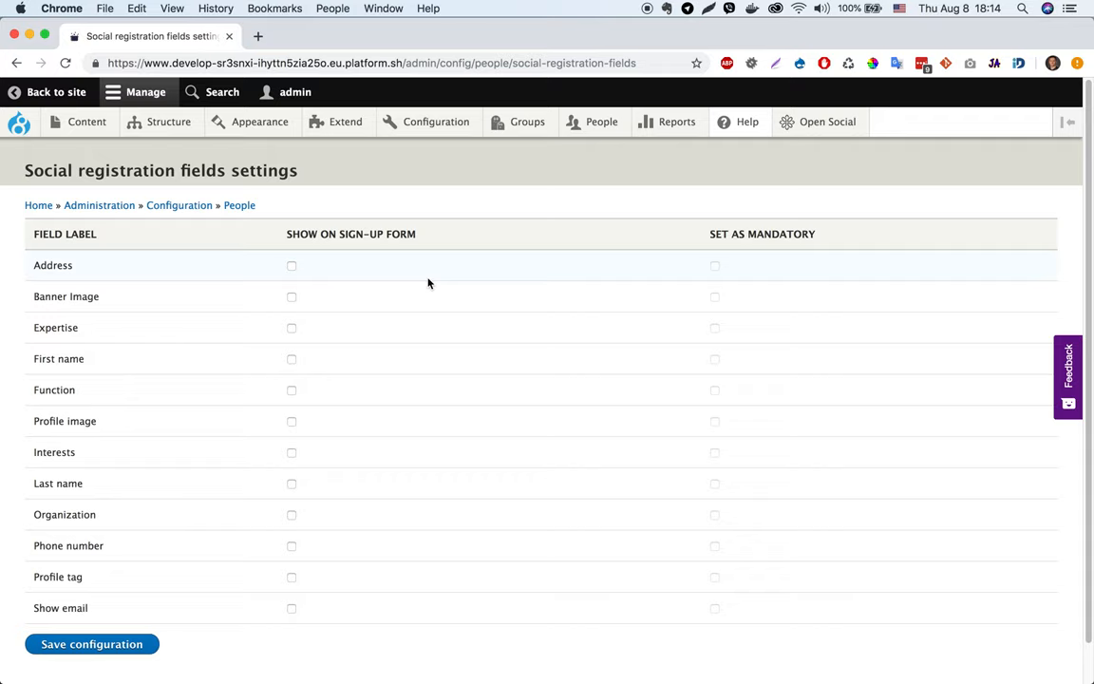
mouse_move(646, 342)
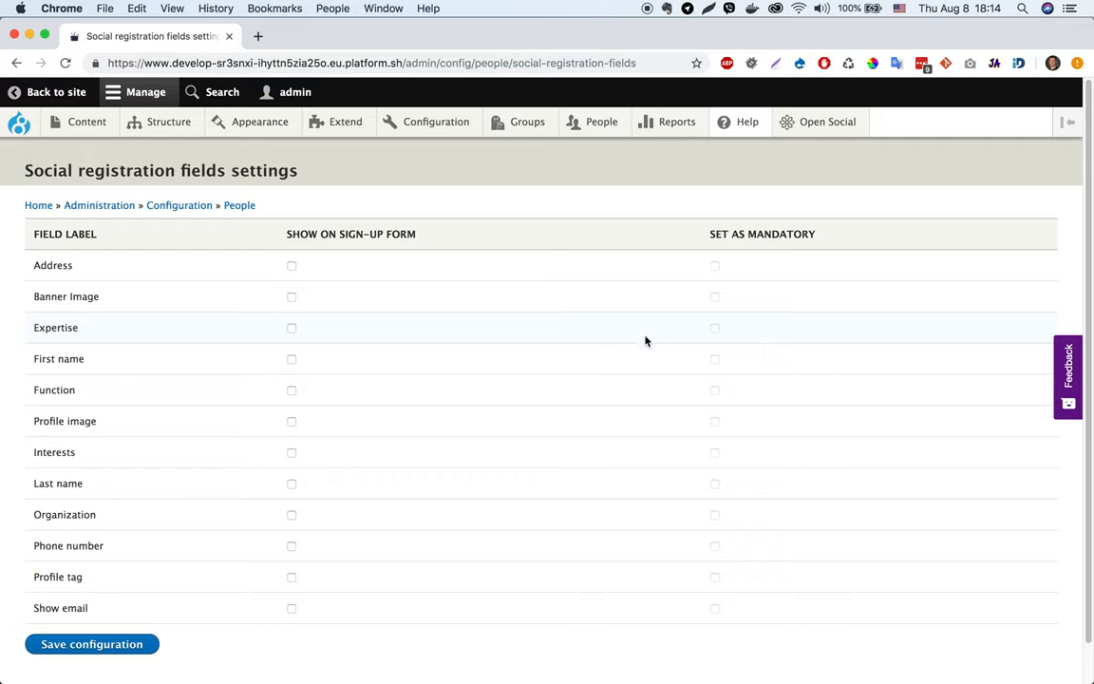
mouse_move(631, 316)
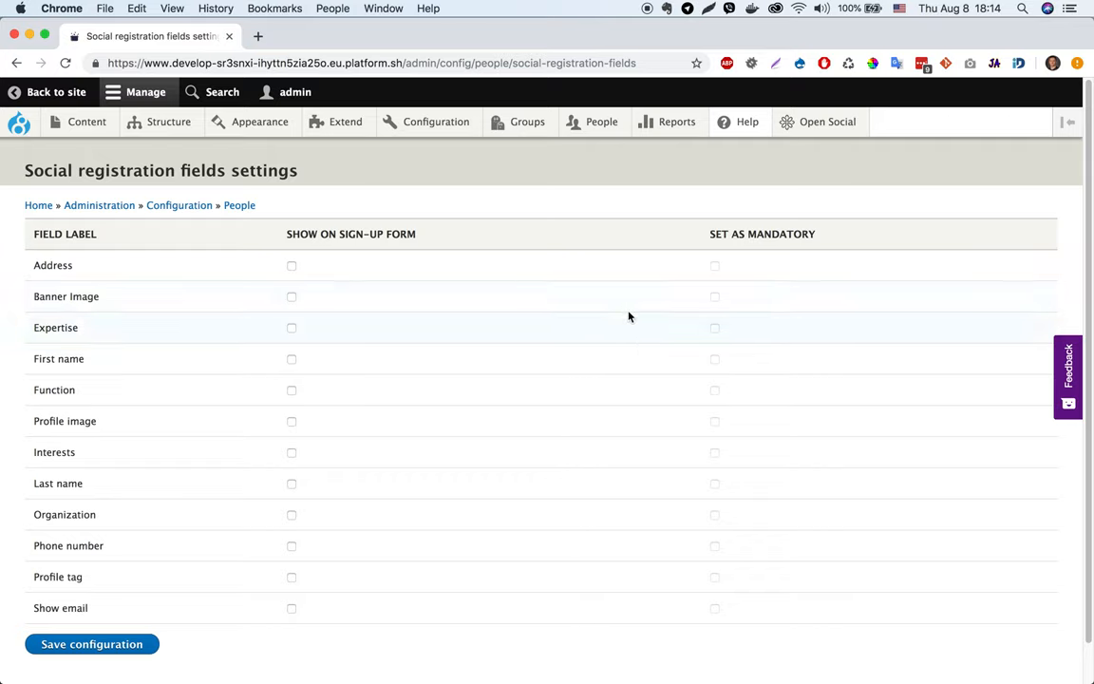
mouse_move(764, 389)
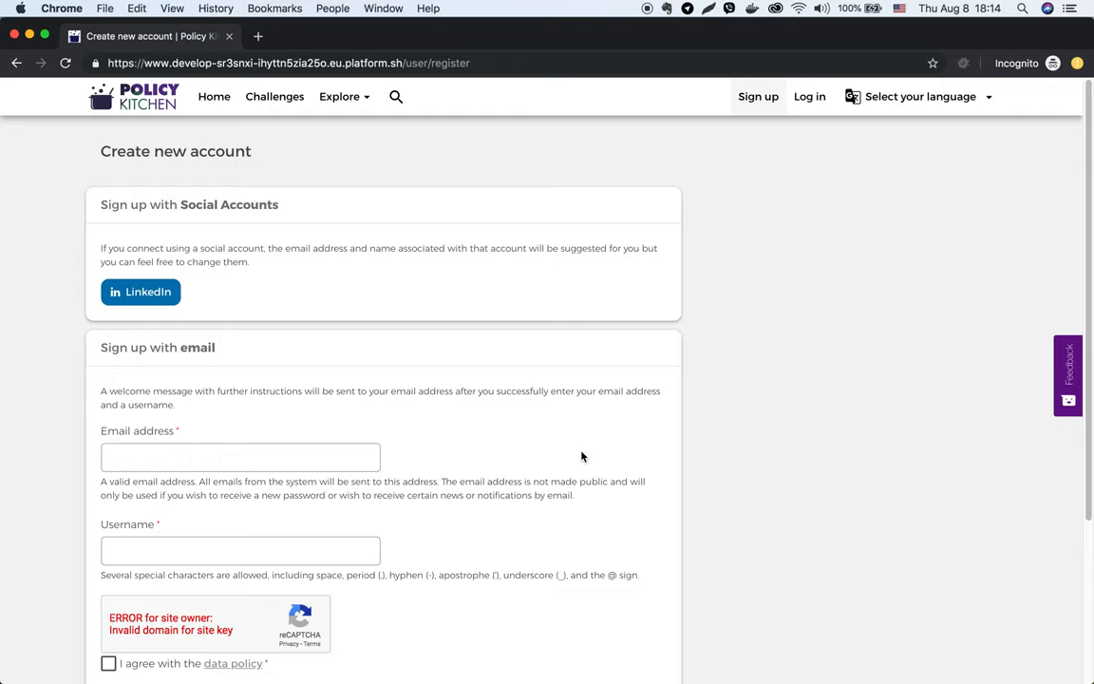
scroll(down, 3)
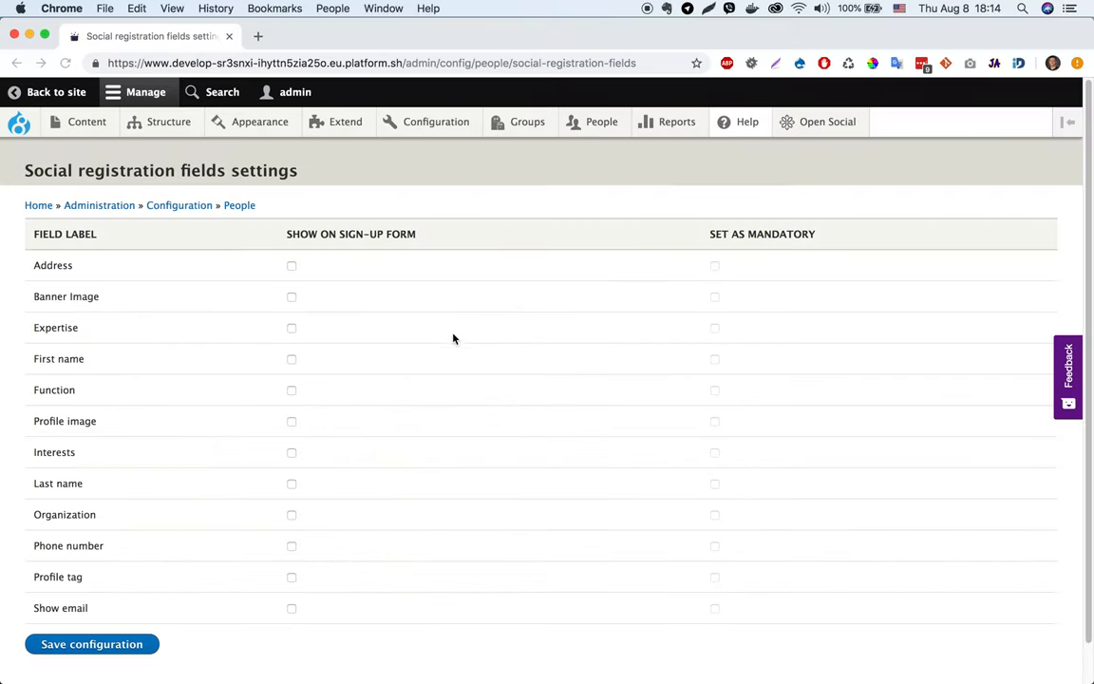
Step: Enable First name and Last name on the sign-up form and save the configuration
click(292, 359)
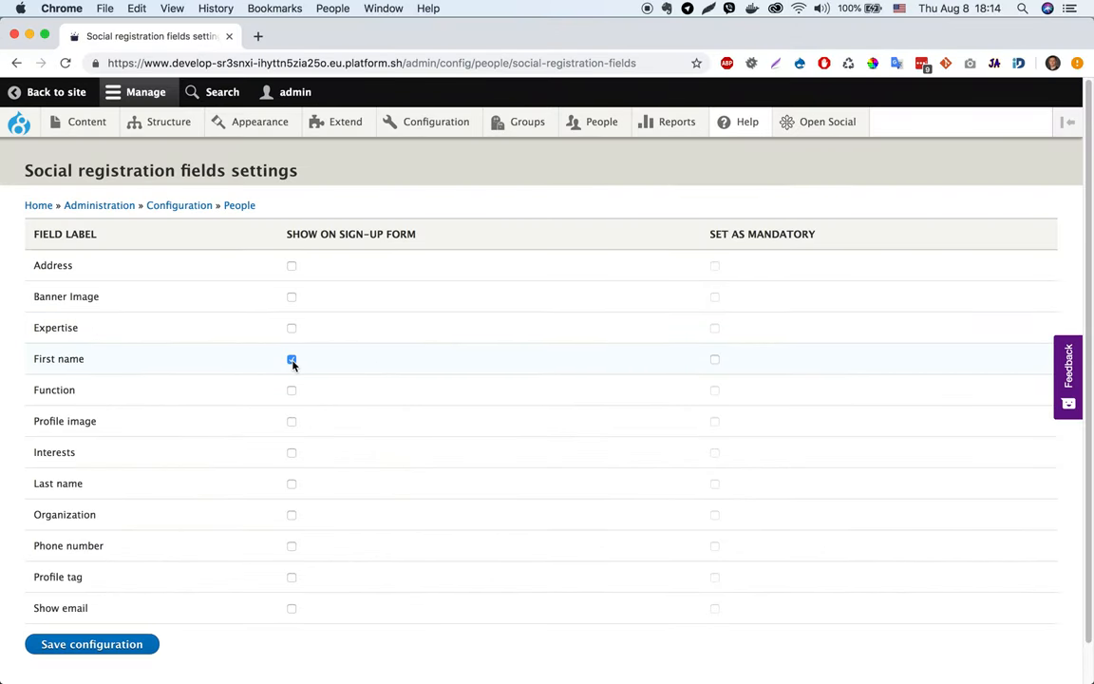
click(293, 359)
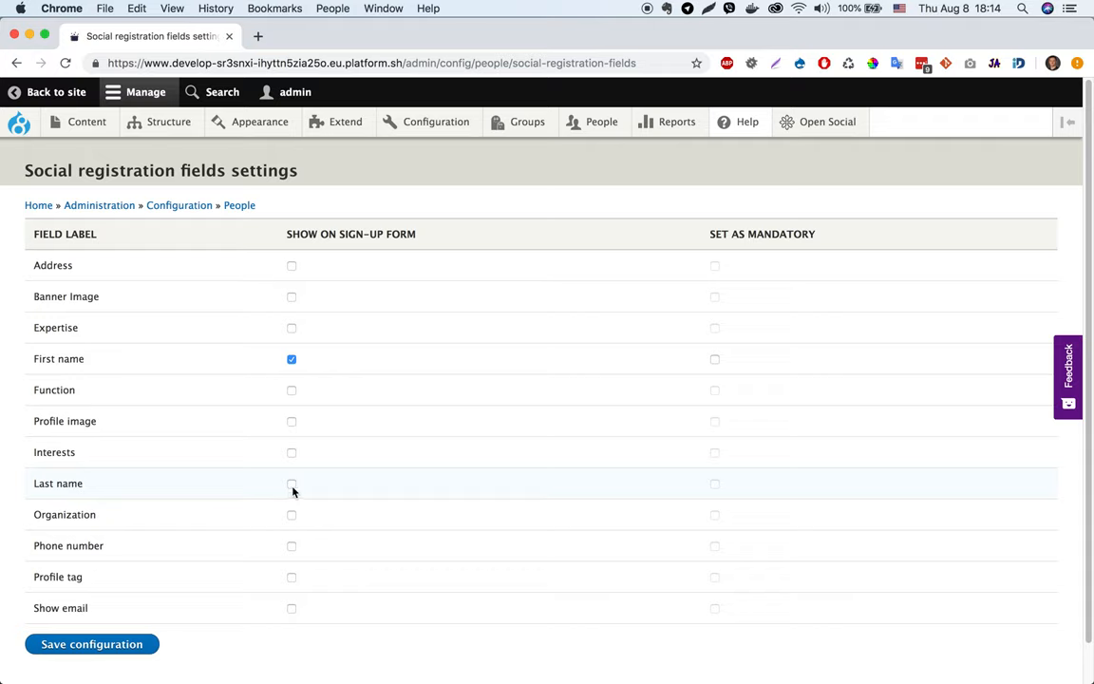
click(292, 484)
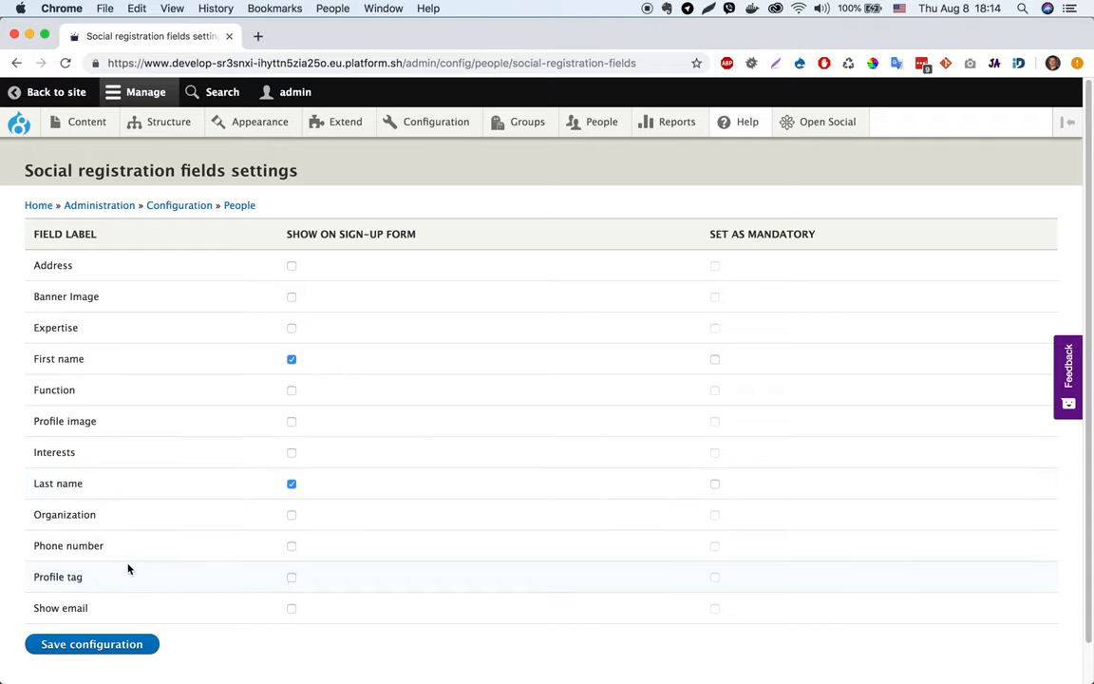
click(91, 644)
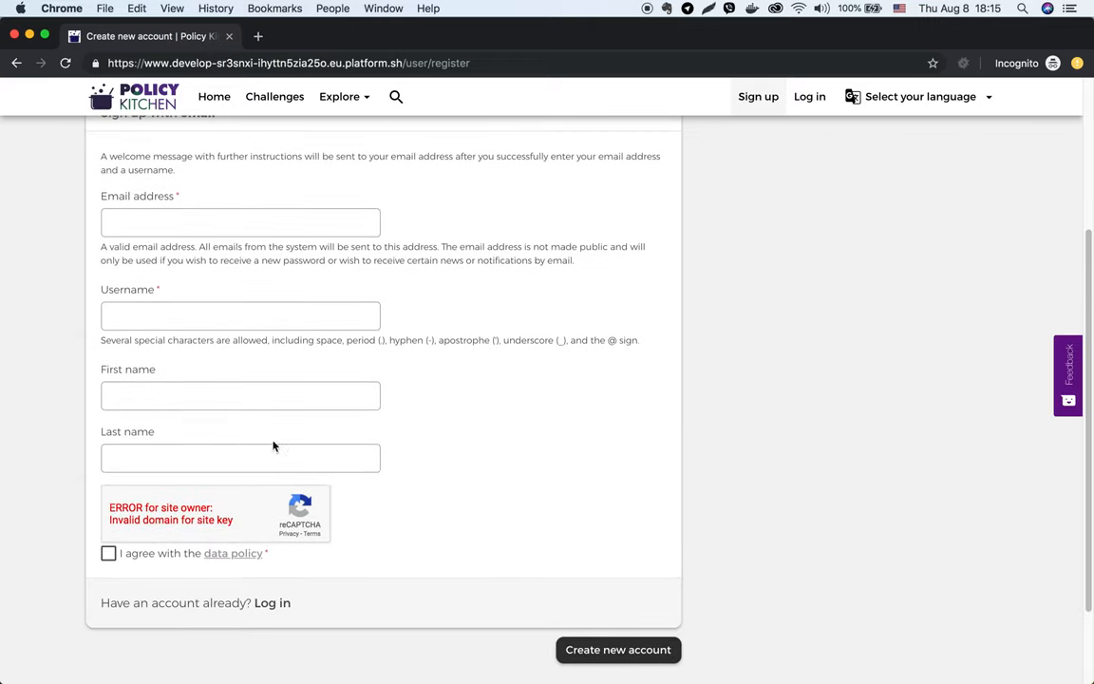
mouse_move(125, 444)
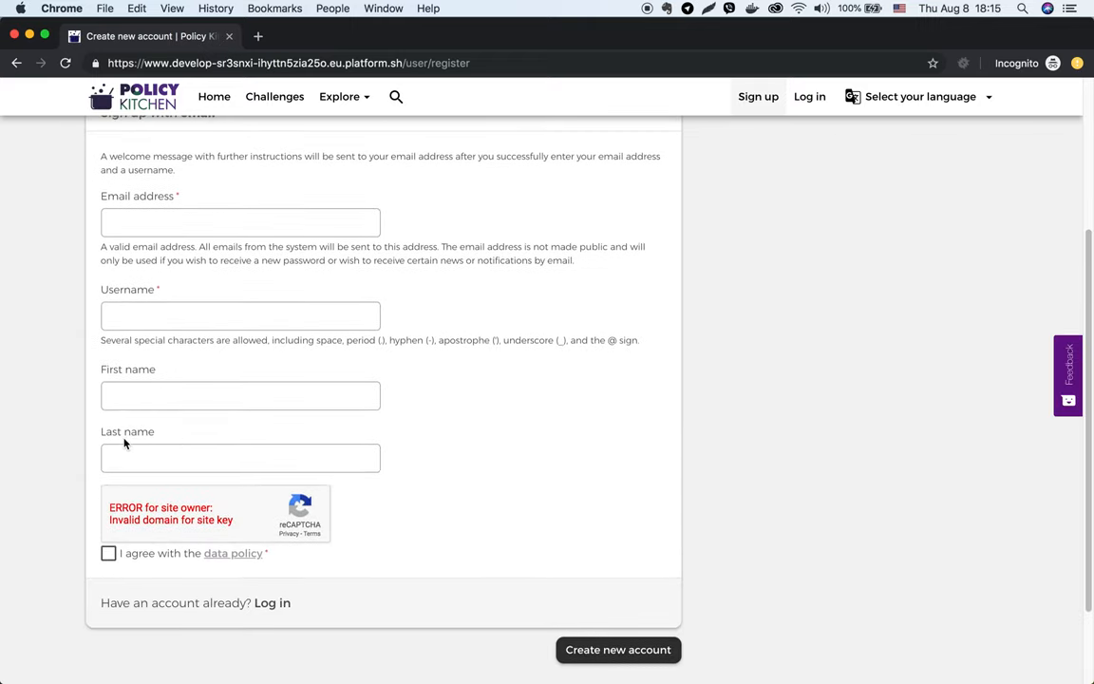
mouse_move(158, 439)
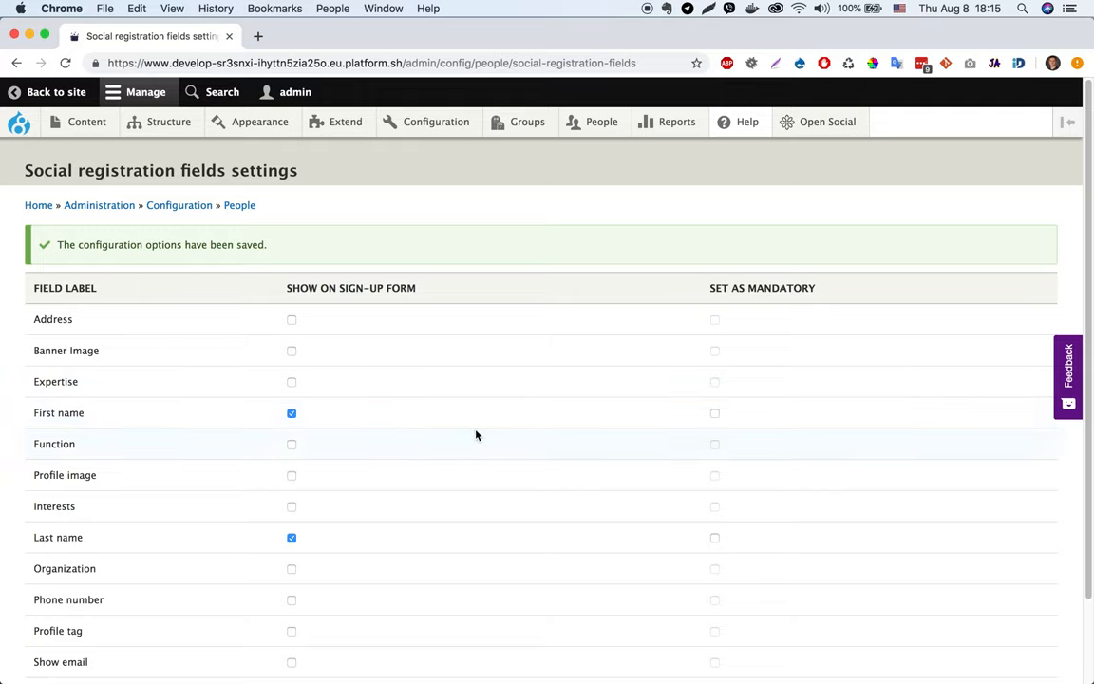
mouse_move(719, 420)
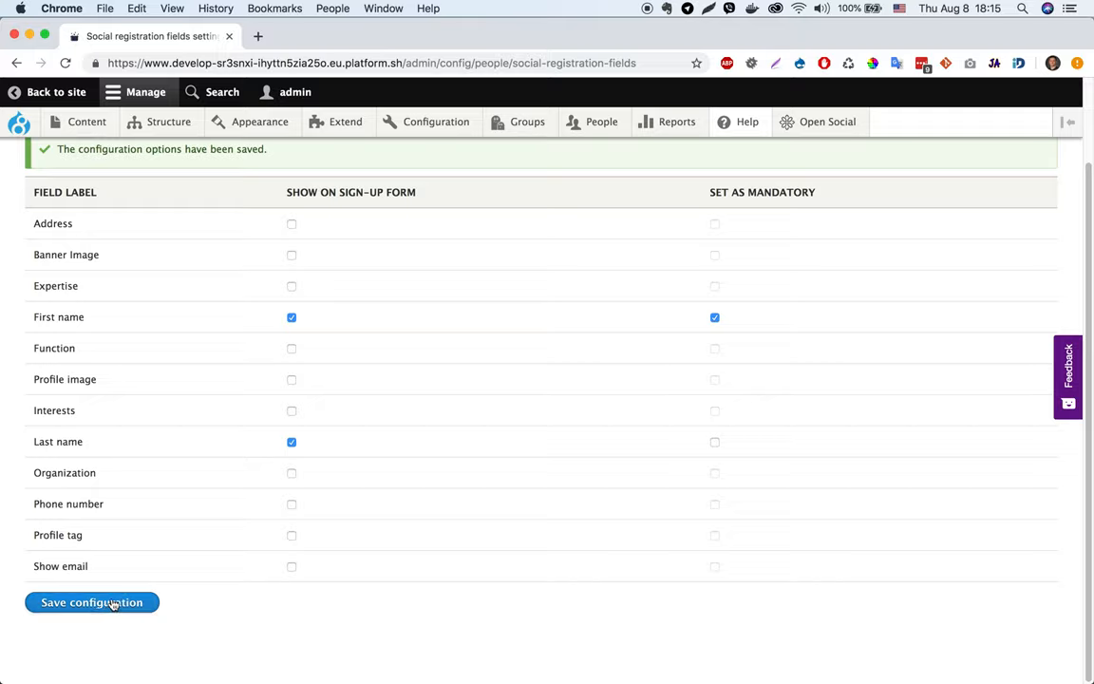
Step: Save the configuration with First name set as mandatory
click(92, 603)
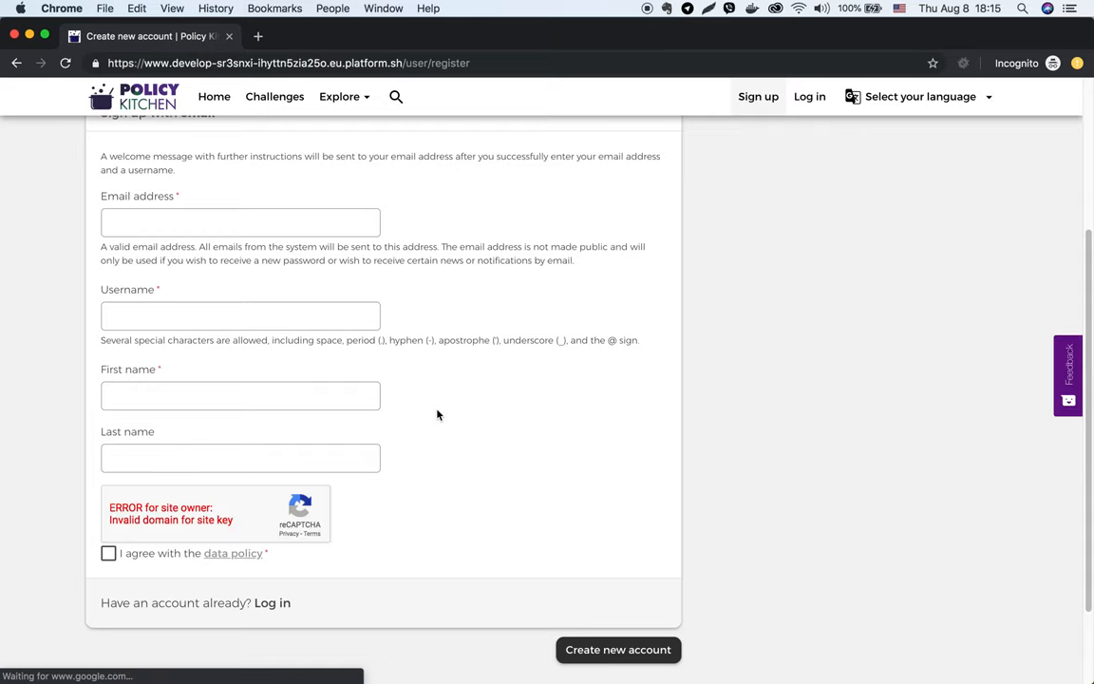
mouse_move(175, 378)
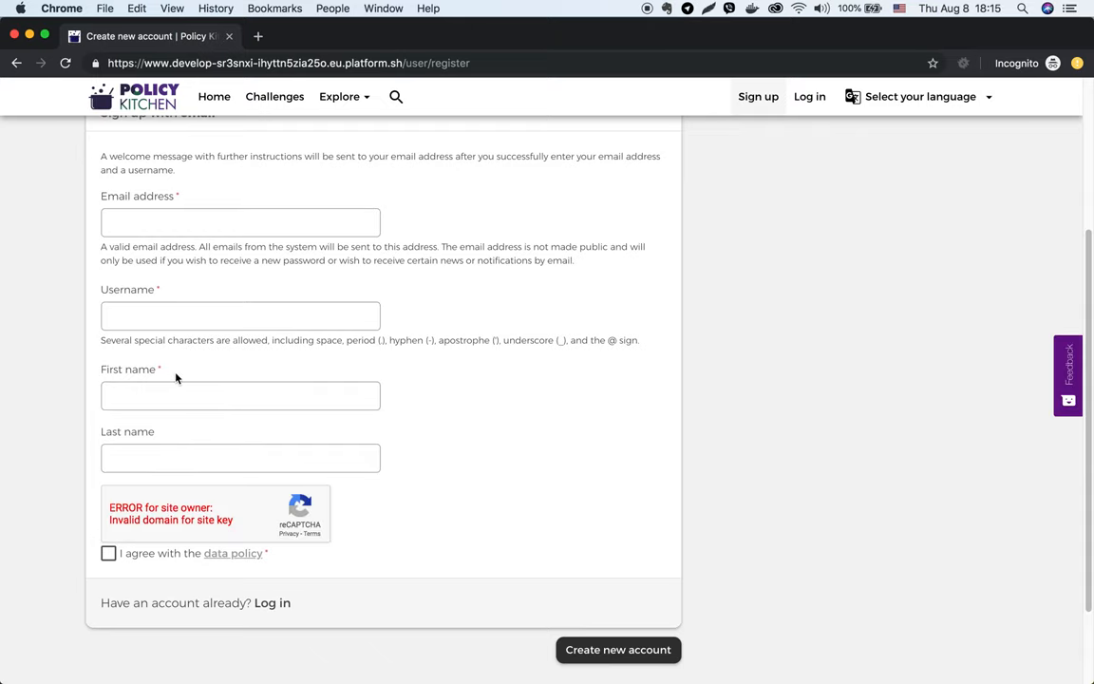
Step: Highlight the First name label showing its required asterisk on the sign-up form
double_click(127, 368)
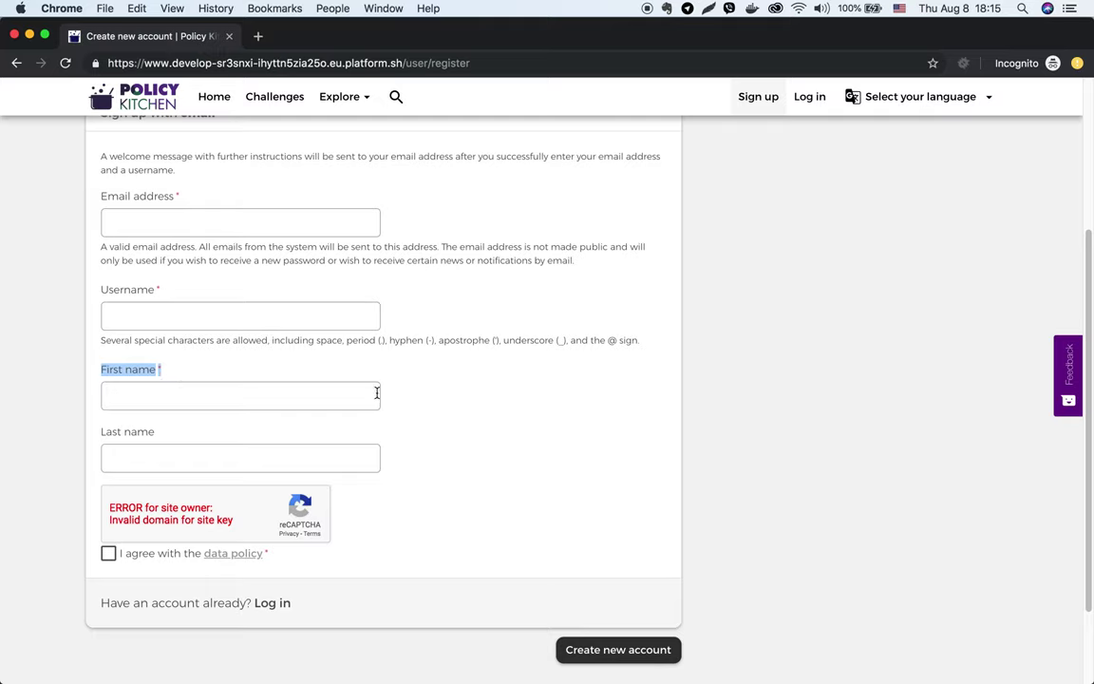
mouse_move(418, 399)
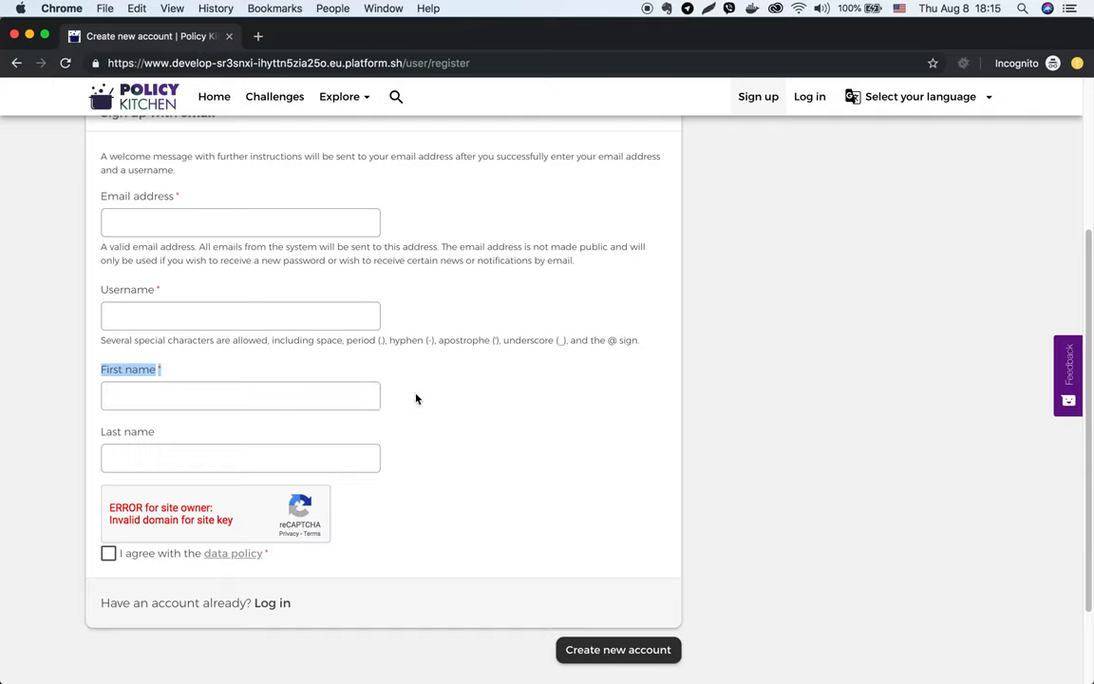